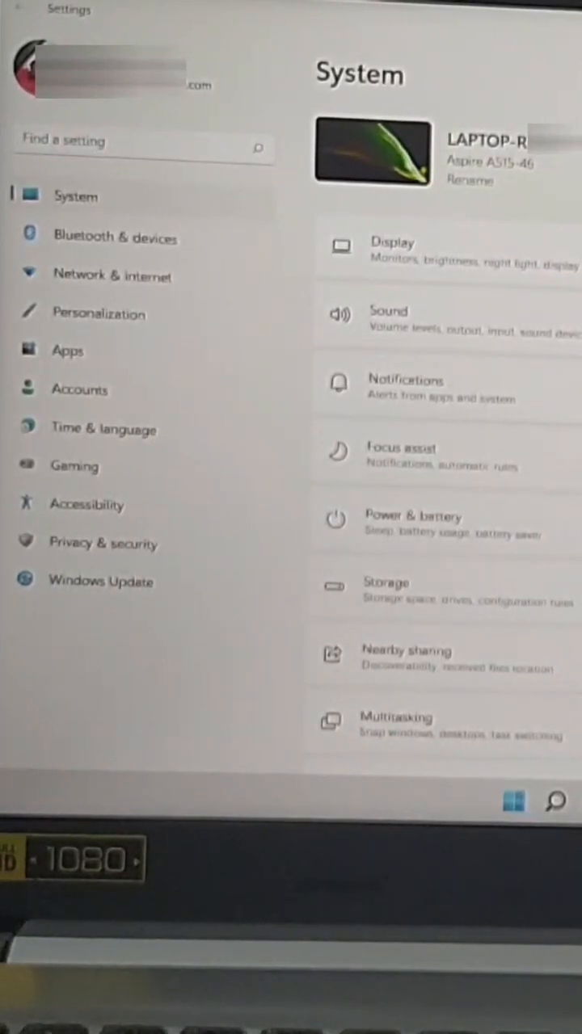
Show the Activation page under System, listing Windows 11 Home in S mode.
{"action": "scroll", "scroll_direction": "down", "scroll_amount": 3}
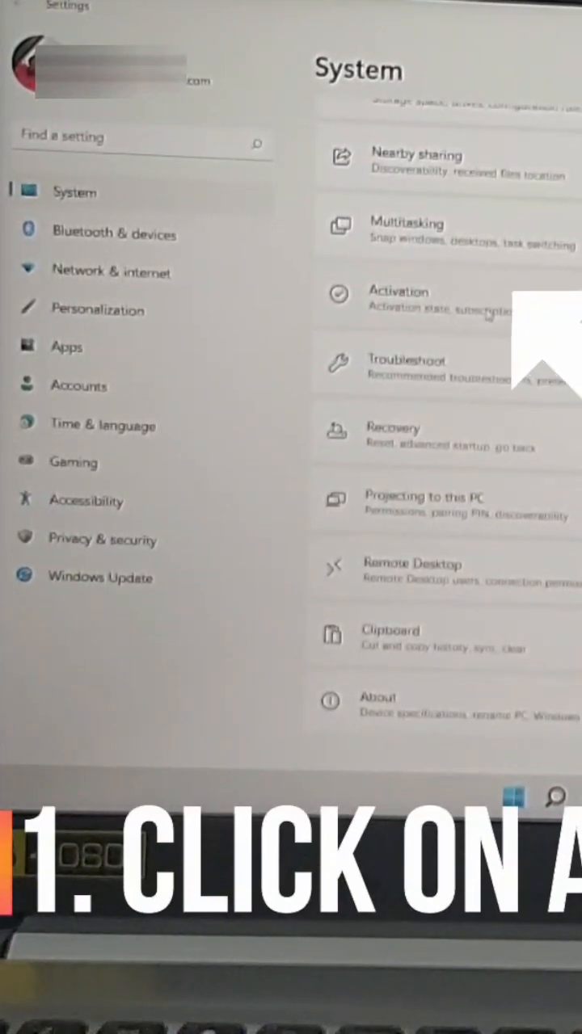
{"action": "left_click", "coordinate": [397, 291]}
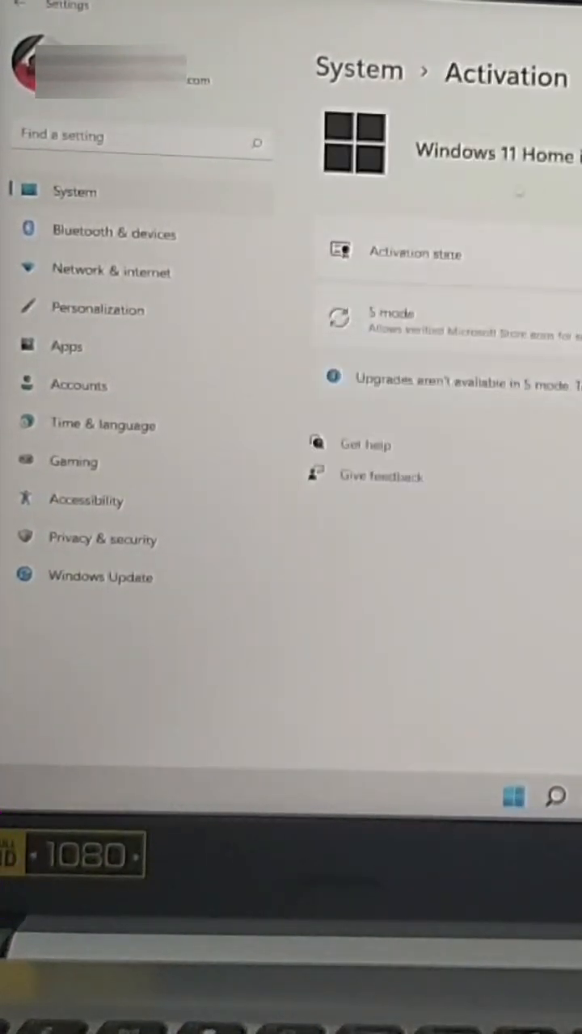